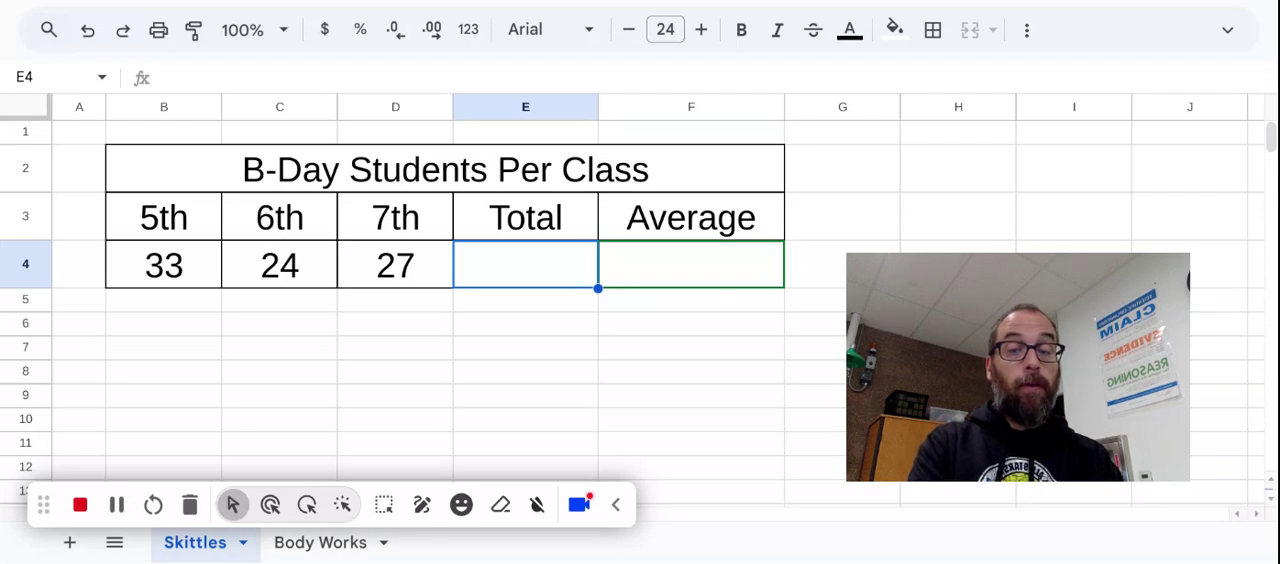
# - Start the Total formula in E4, entering =SUM(B4:D4) for the three class counts
pyautogui.write('=SUM(B4:D4)')
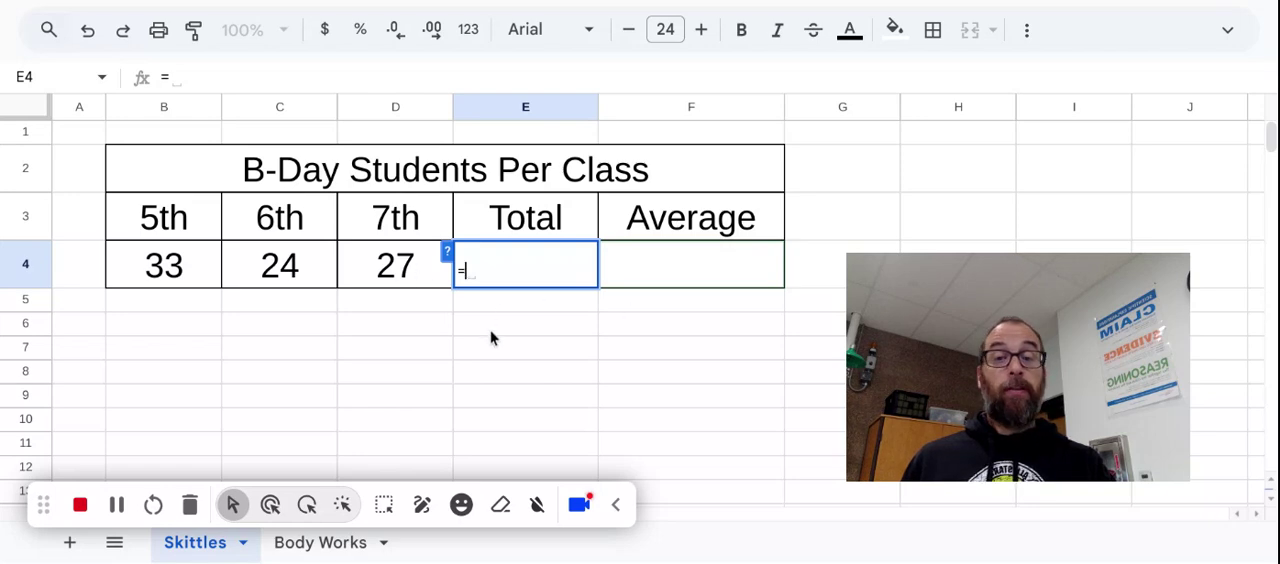
pyautogui.moveTo(510, 344)
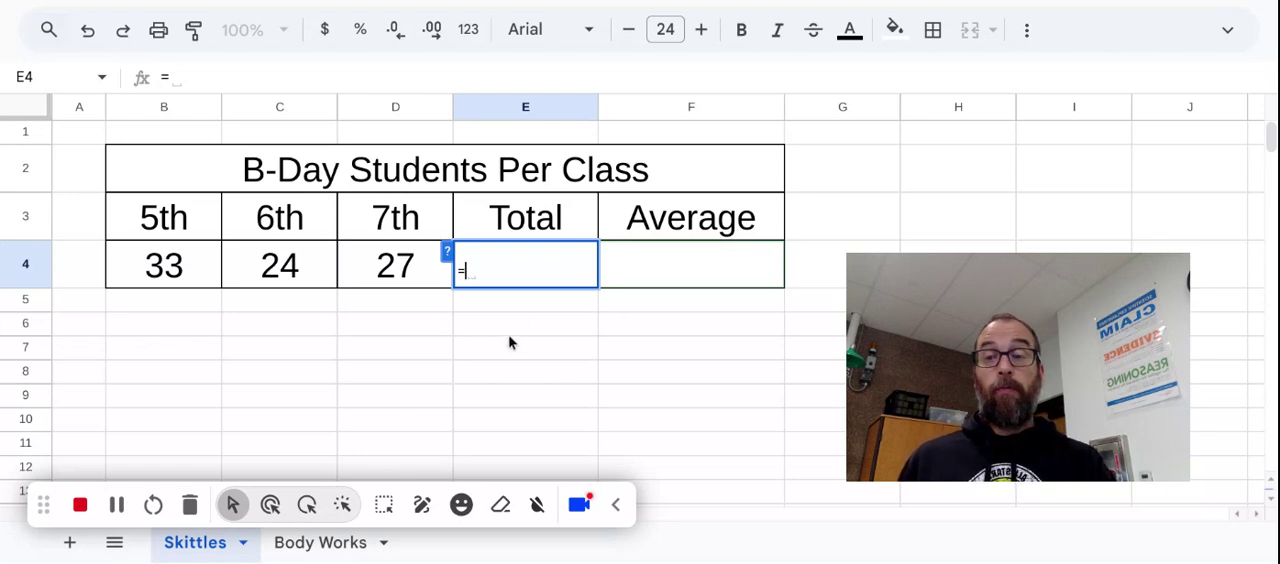
pyautogui.moveTo(190, 278)
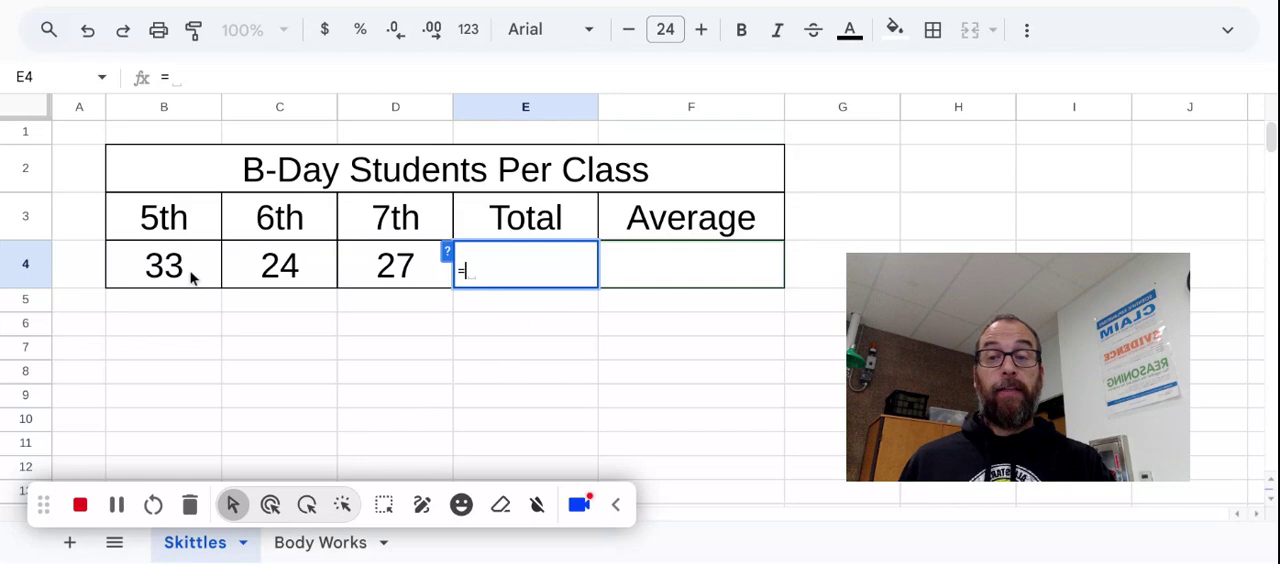
# - Build the Total formula =B4+C4+D4 from the 5th, 6th and 7th class counts
pyautogui.click(164, 264)
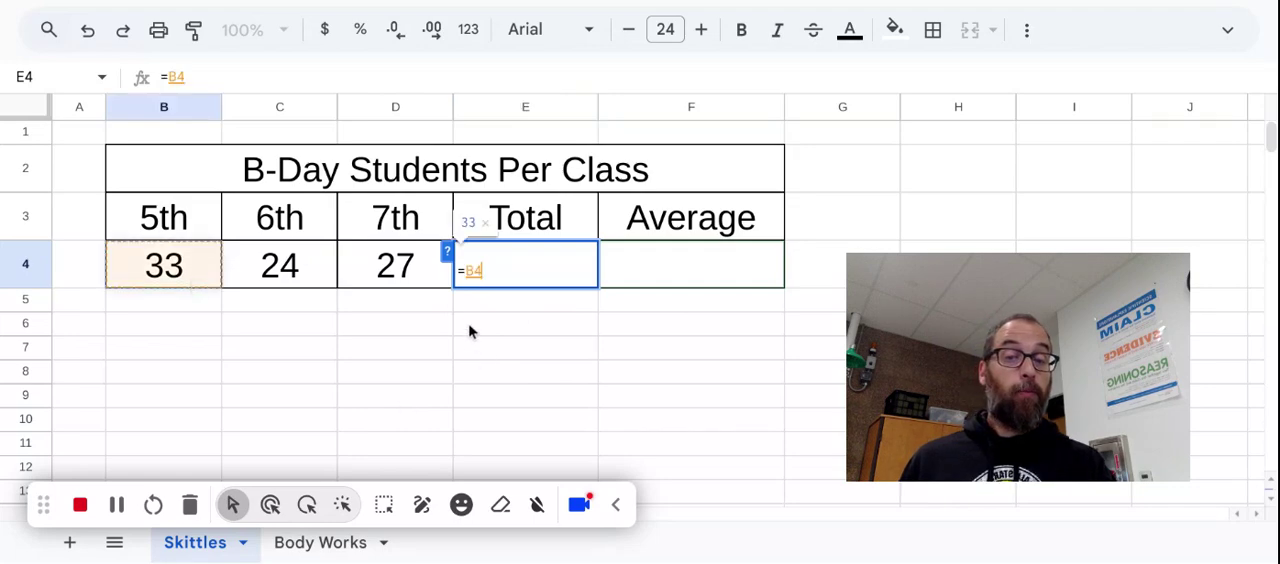
pyautogui.moveTo(490, 356)
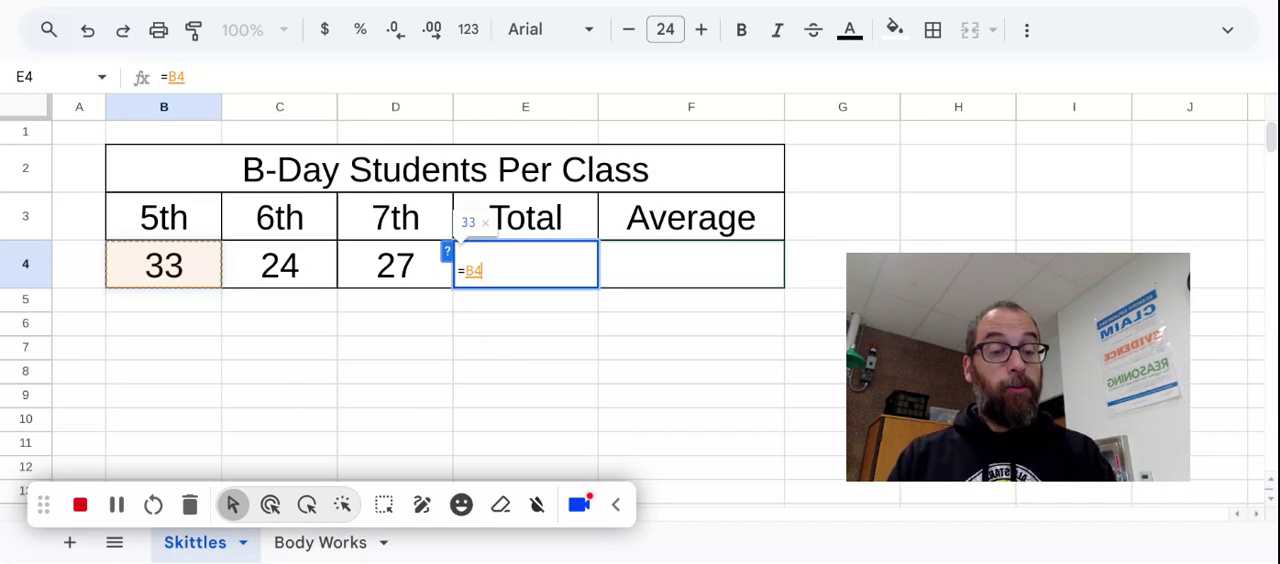
pyautogui.write('+')
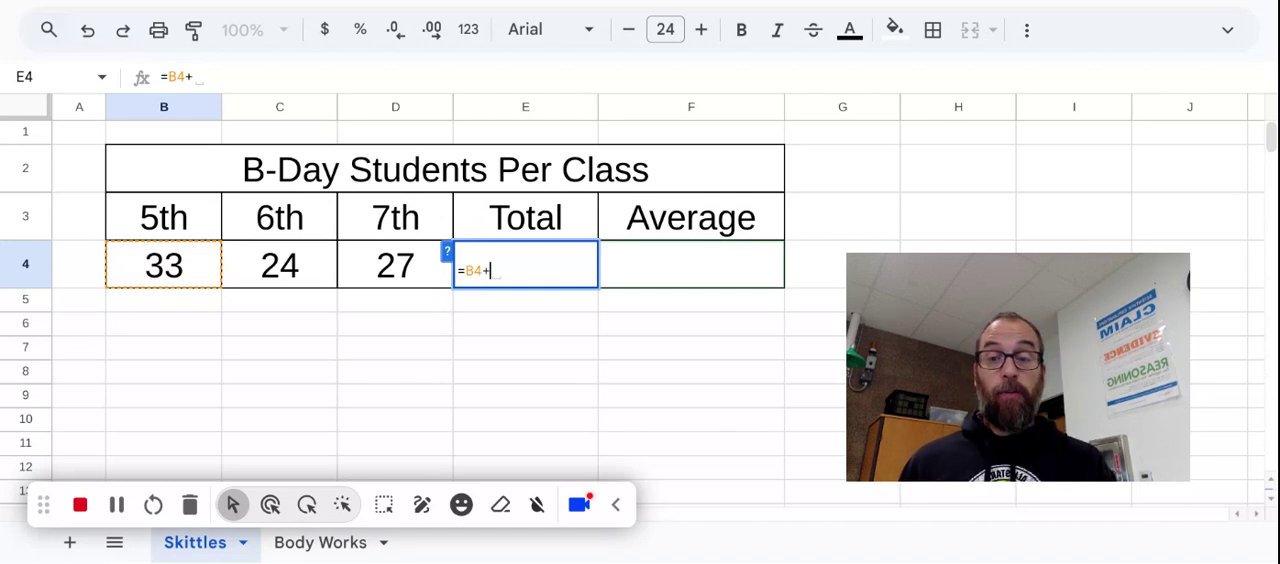
pyautogui.click(280, 264)
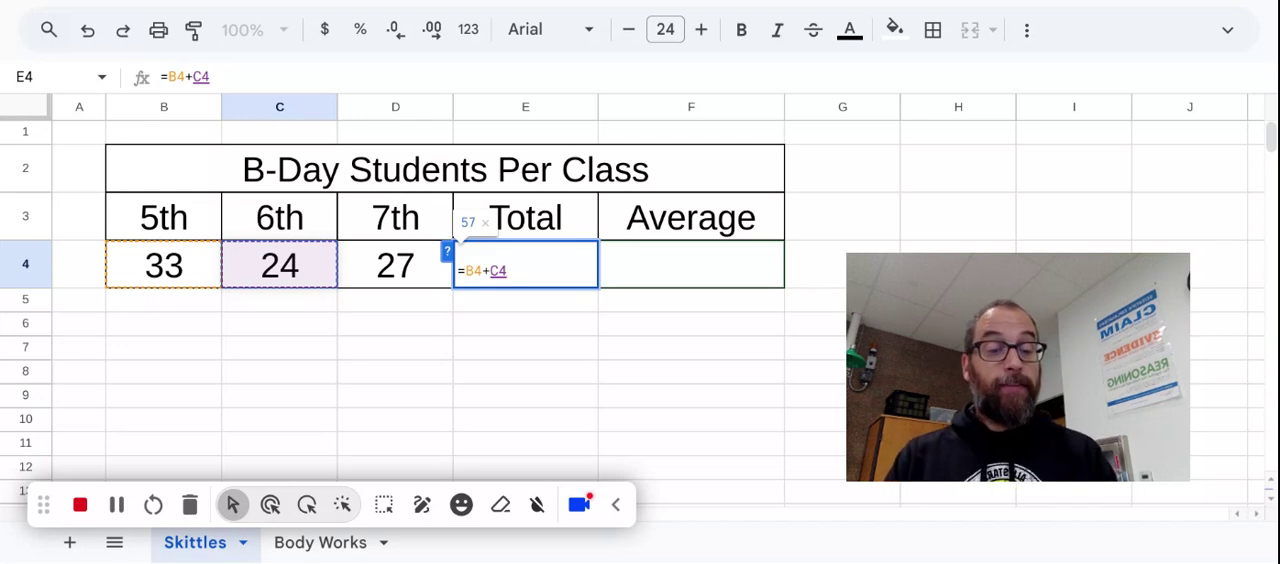
pyautogui.write('+')
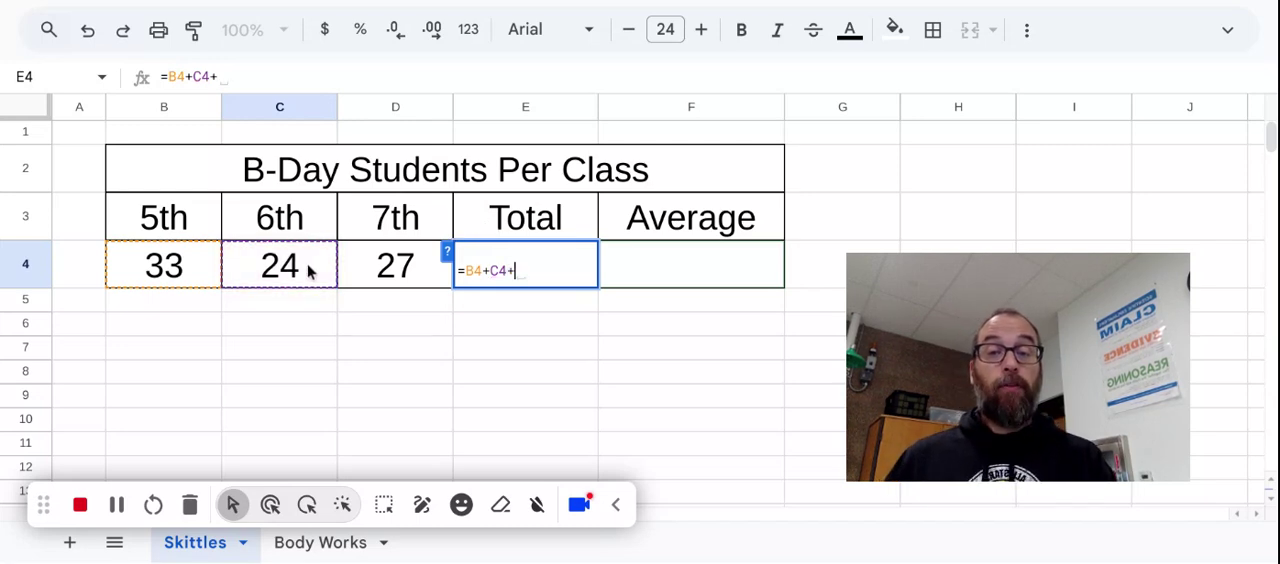
pyautogui.click(396, 264)
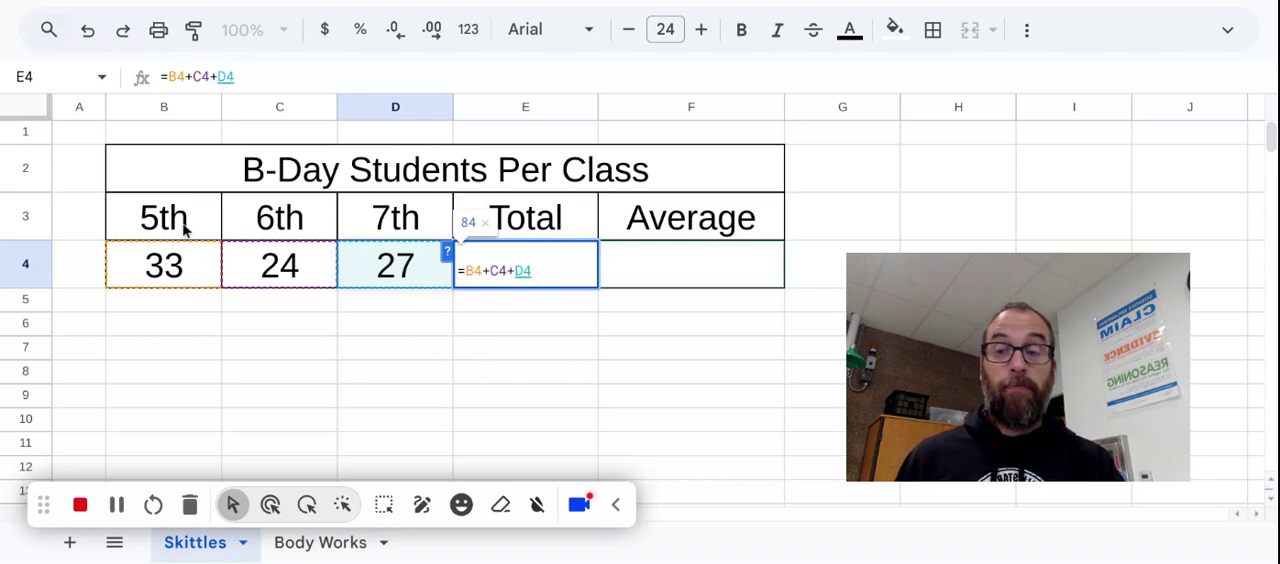
pyautogui.moveTo(132, 258)
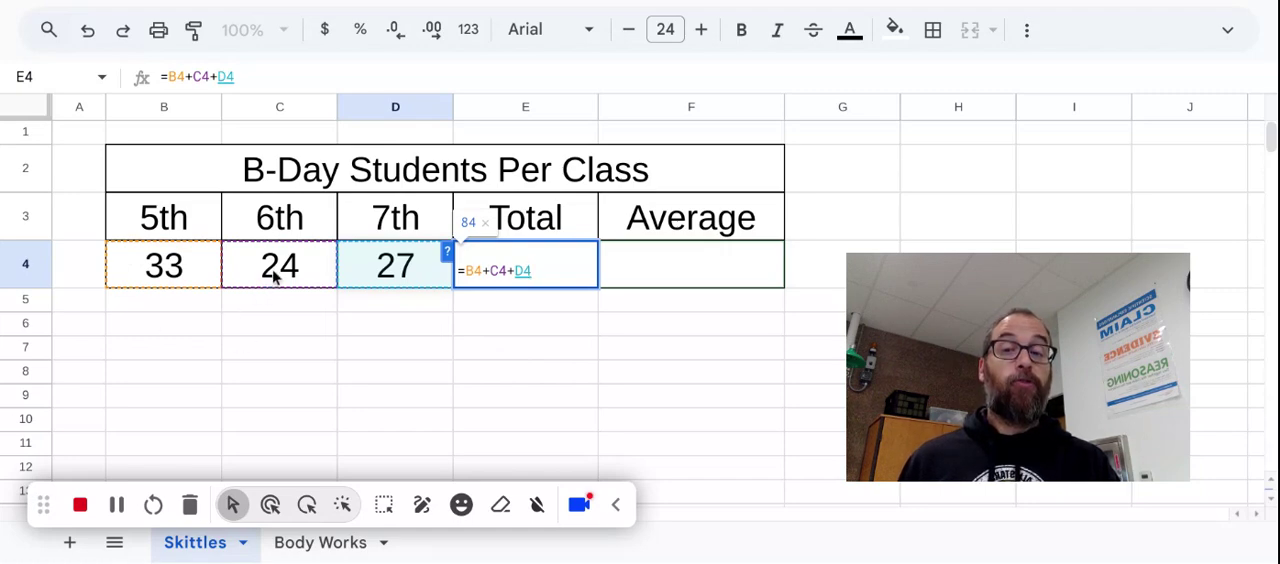
pyautogui.moveTo(530, 404)
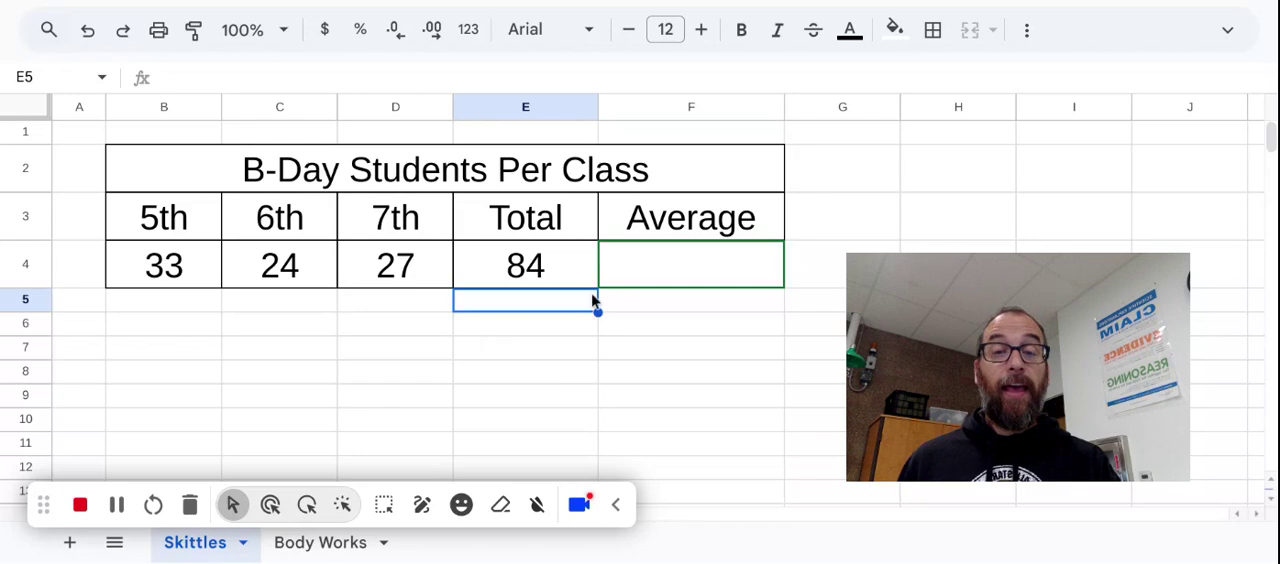
pyautogui.click(690, 264)
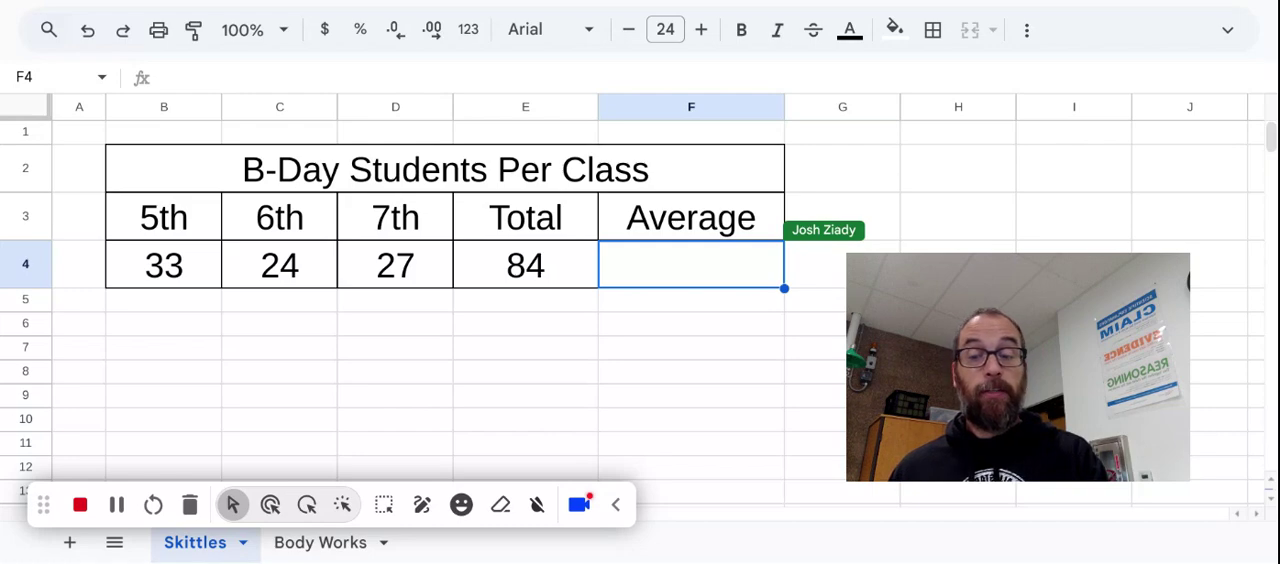
# - Enter =E4/3 in the Average cell F4, giving 28
pyautogui.write('=')
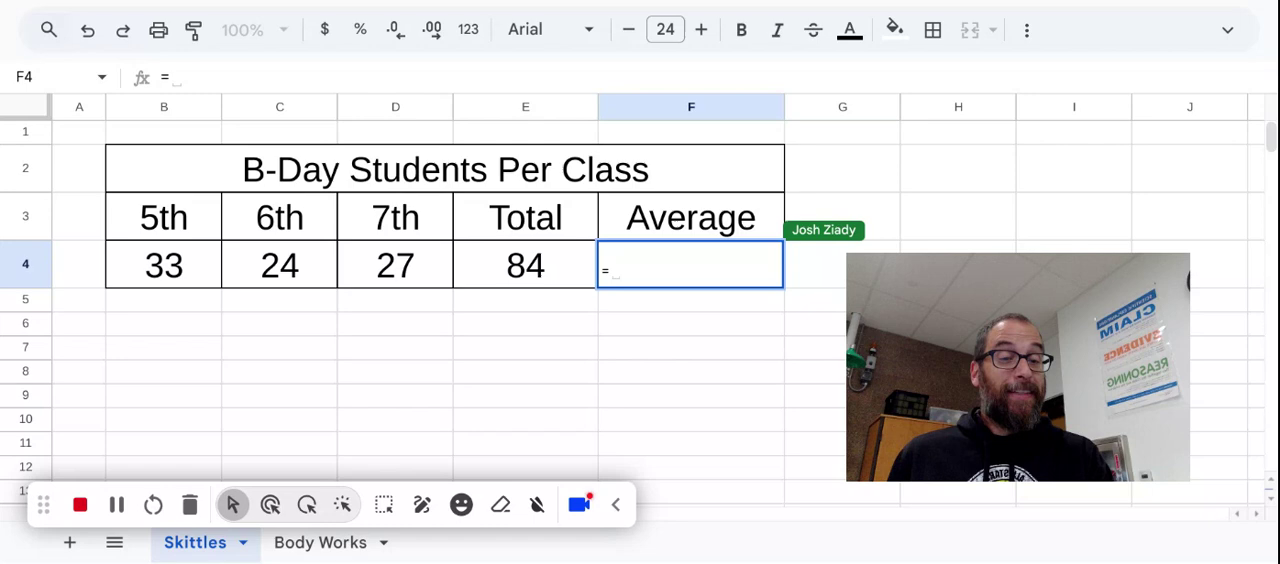
pyautogui.moveTo(552, 268)
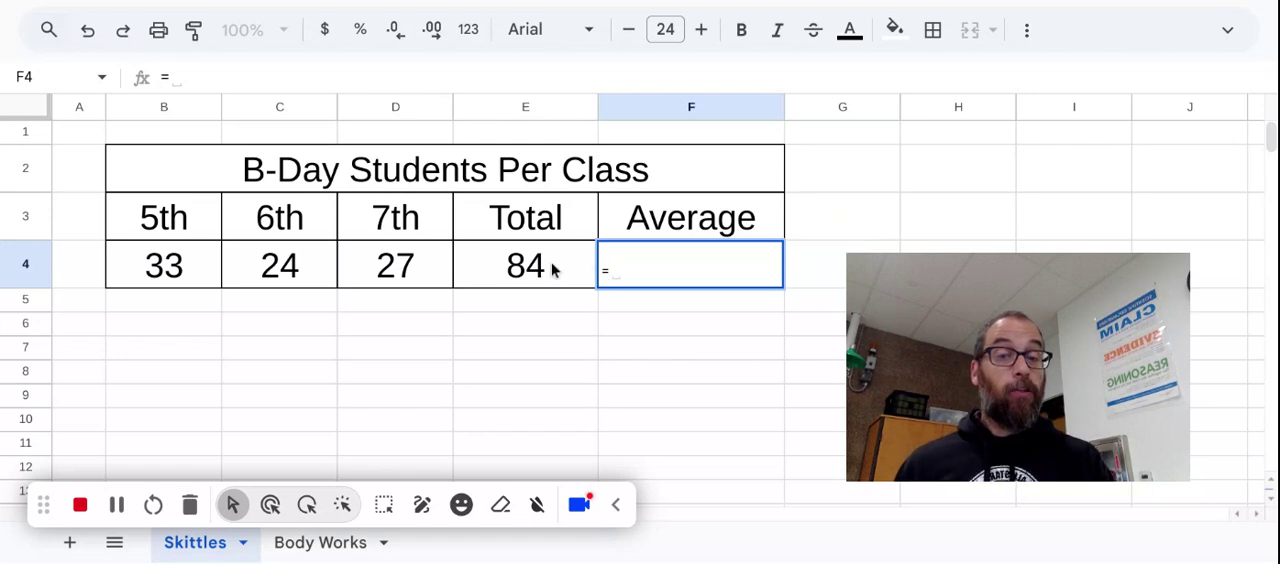
pyautogui.click(524, 264)
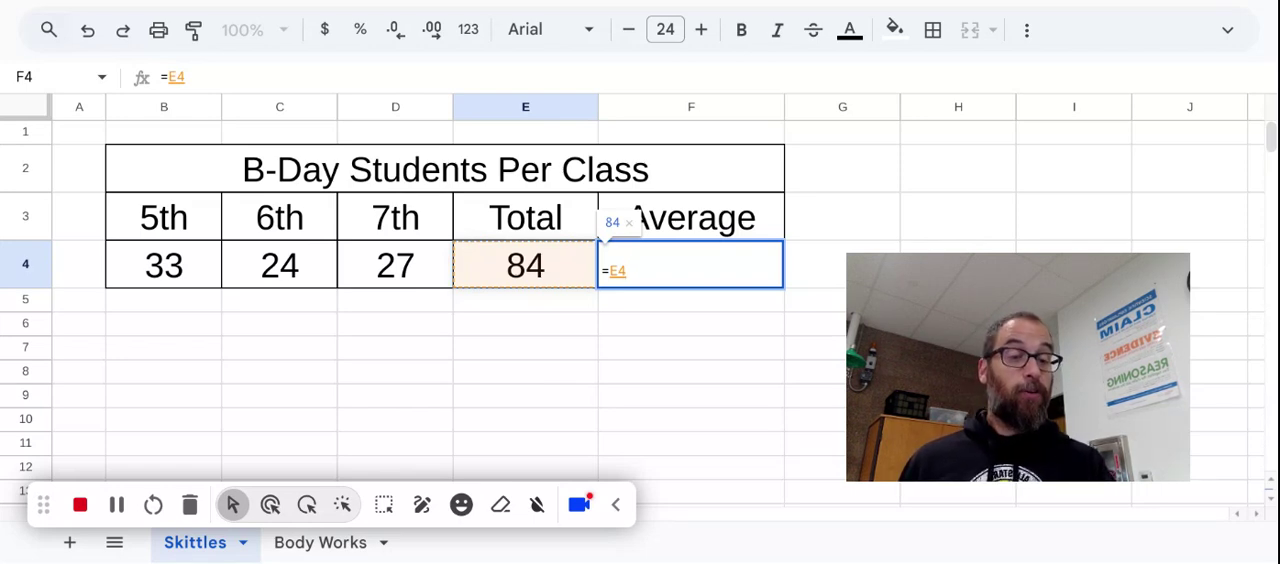
pyautogui.write('/')
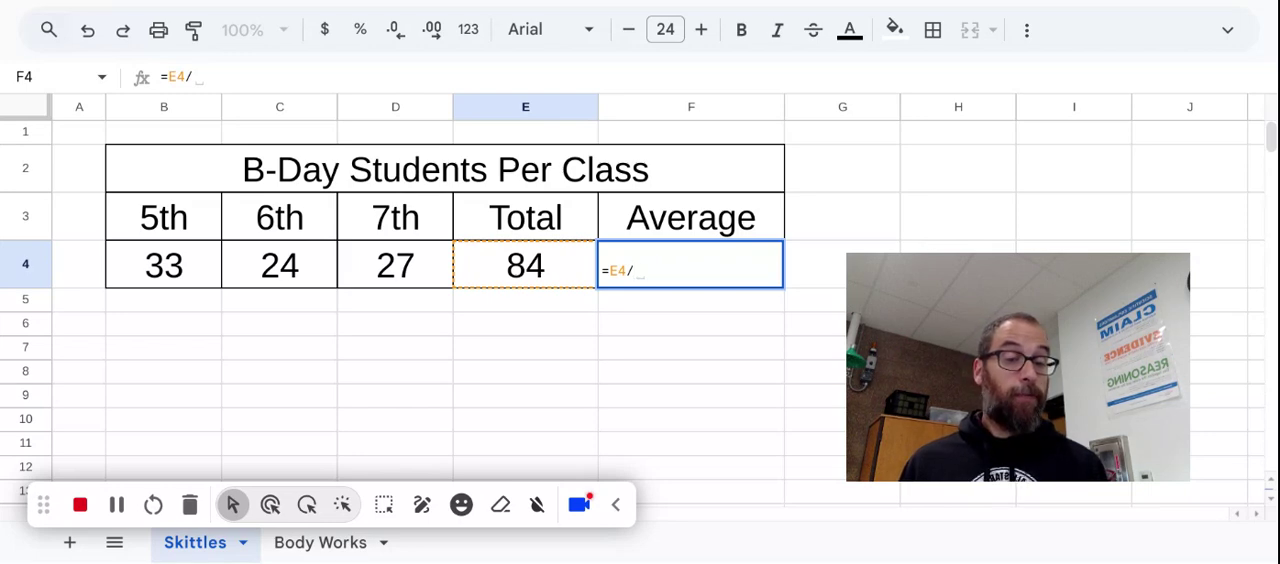
pyautogui.write('3')
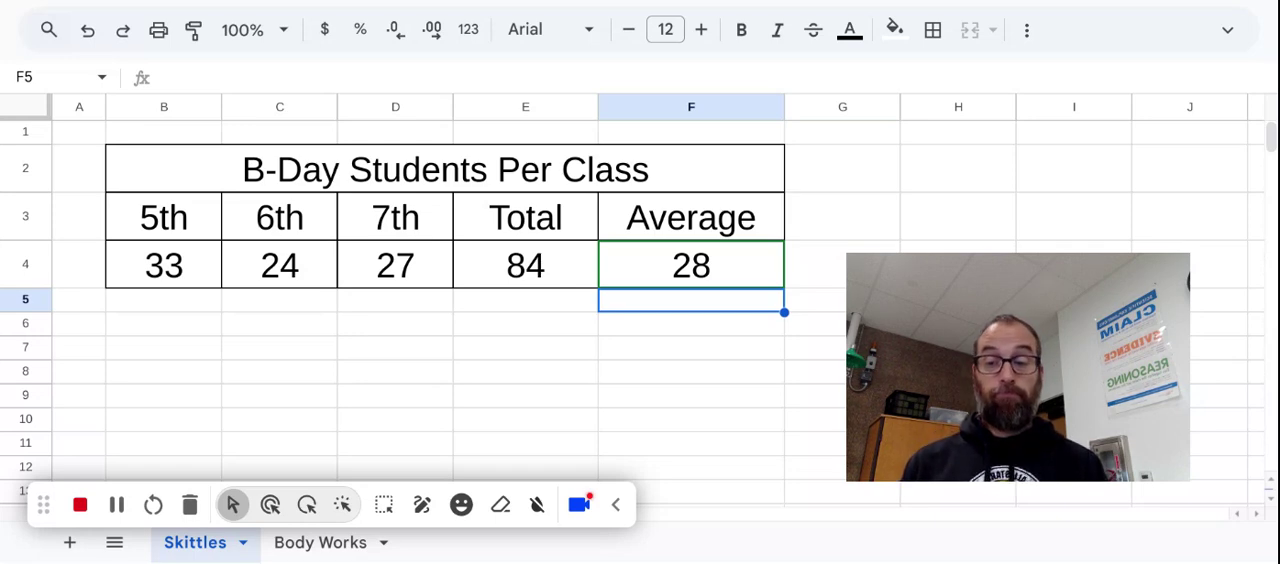
pyautogui.moveTo(116, 504)
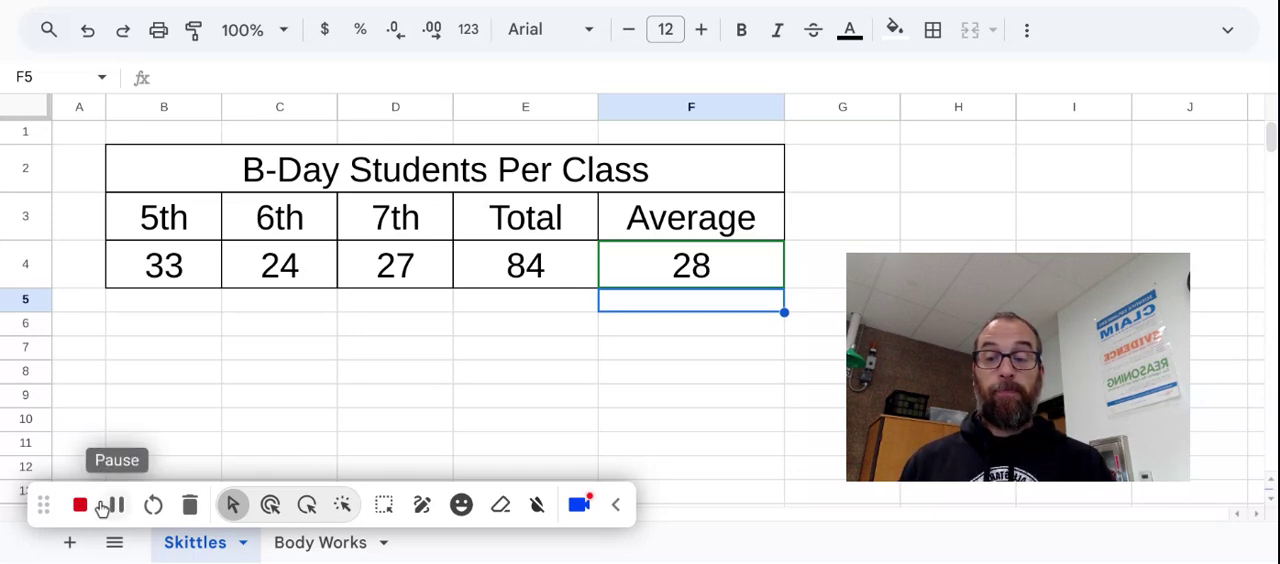